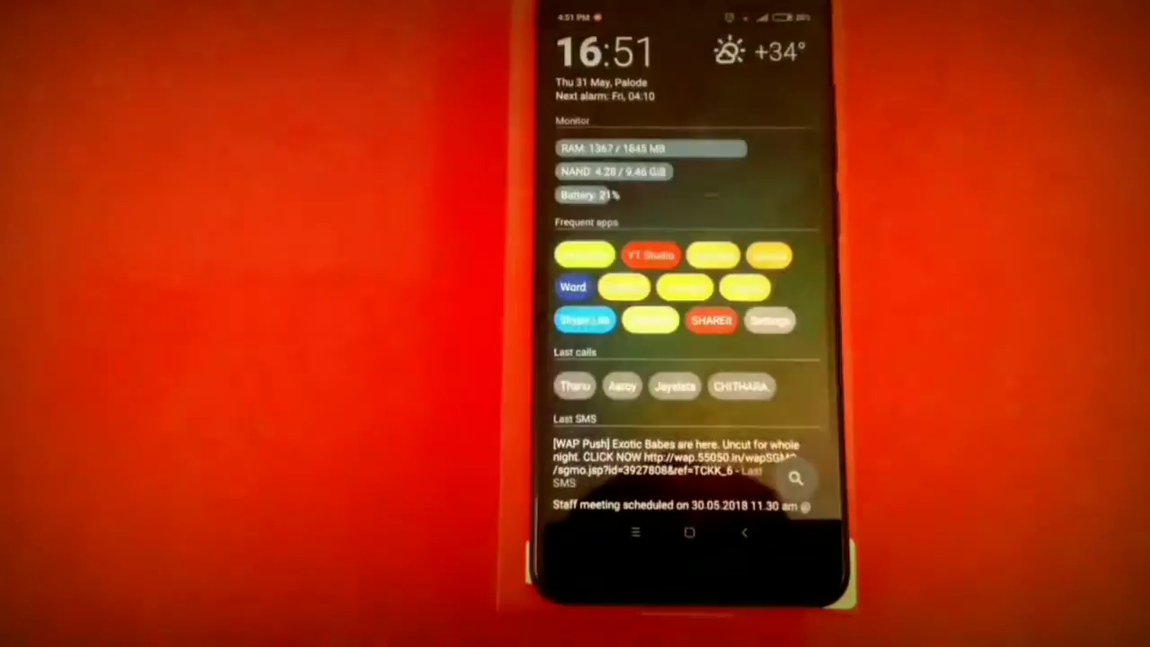
Scroll through AIO's monitor, frequent apps, calls, SMS, dialer and timer widgets to the default home-screen list
{"action": "scroll", "scroll_direction": "down", "scroll_amount": 3}
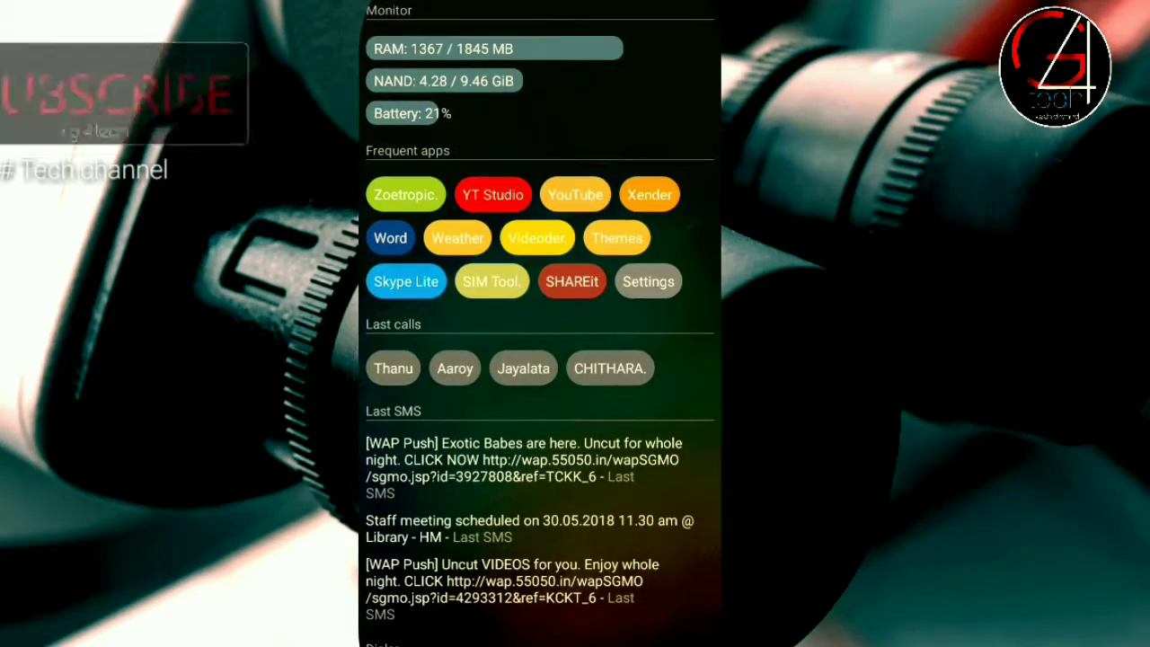
{"action": "scroll", "scroll_direction": "down", "scroll_amount": 3}
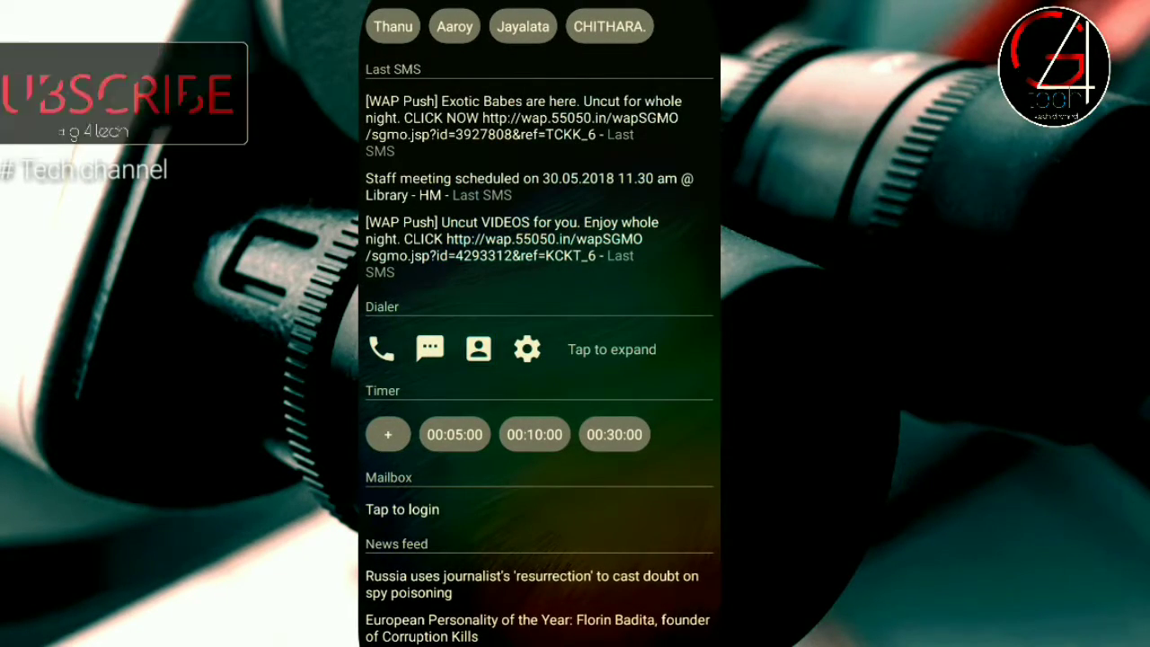
{"action": "scroll", "scroll_direction": "down", "scroll_amount": 3}
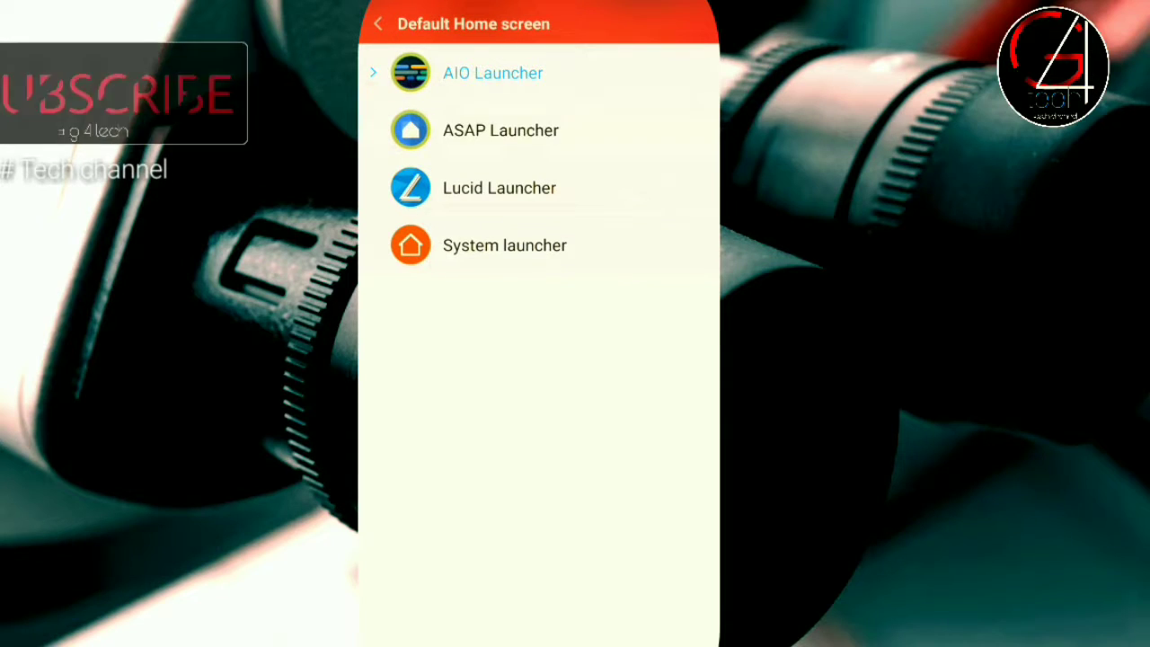
Choose ASAP Launcher as default and view its date header and app icon grid
{"action": "left_click", "coordinate": [492, 71]}
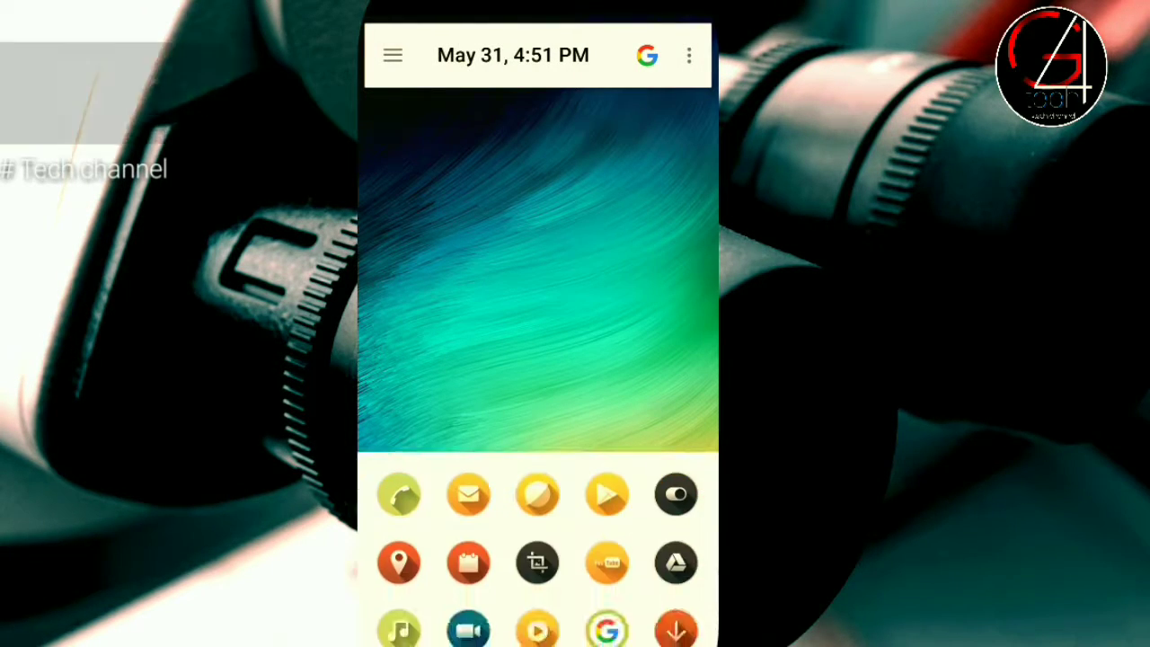
{"action": "left_click", "coordinate": [537, 269]}
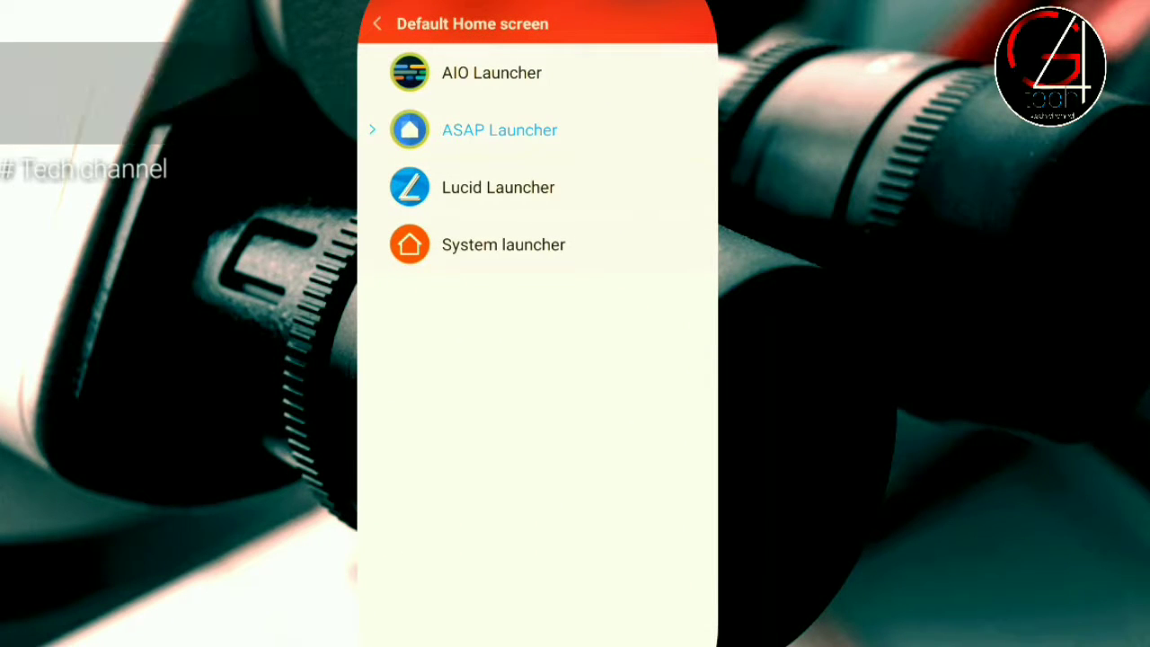
Choose Lucid Launcher as default and browse its searchable alphabetical app drawer
{"action": "left_click", "coordinate": [499, 129]}
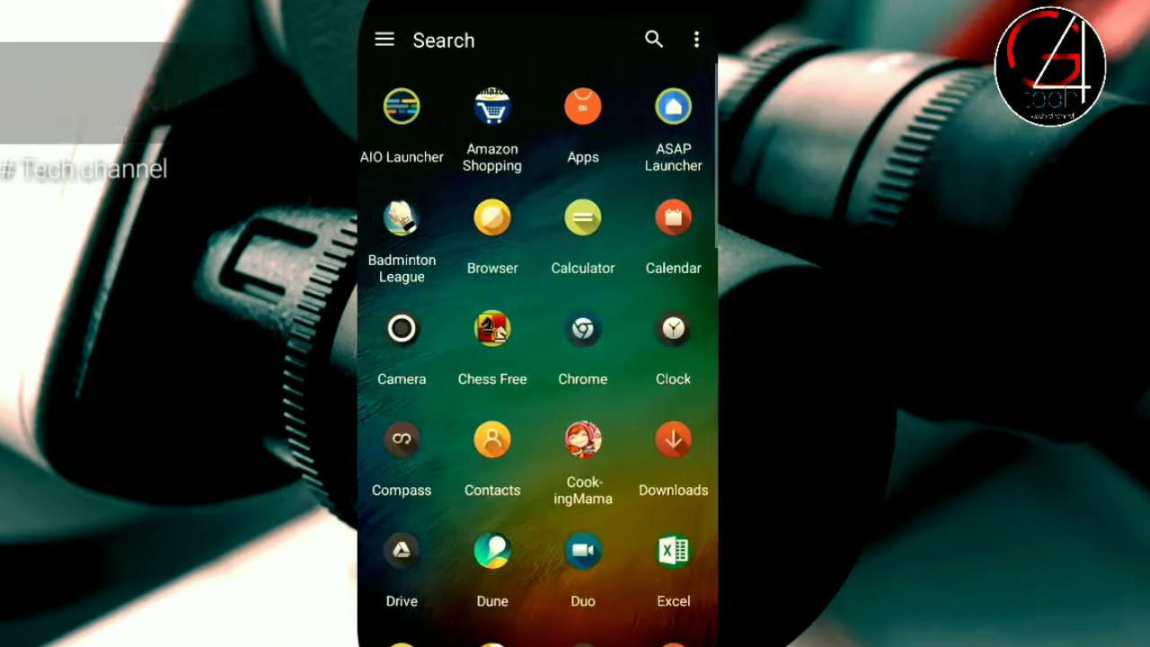
{"action": "scroll", "scroll_direction": "down", "scroll_amount": 3}
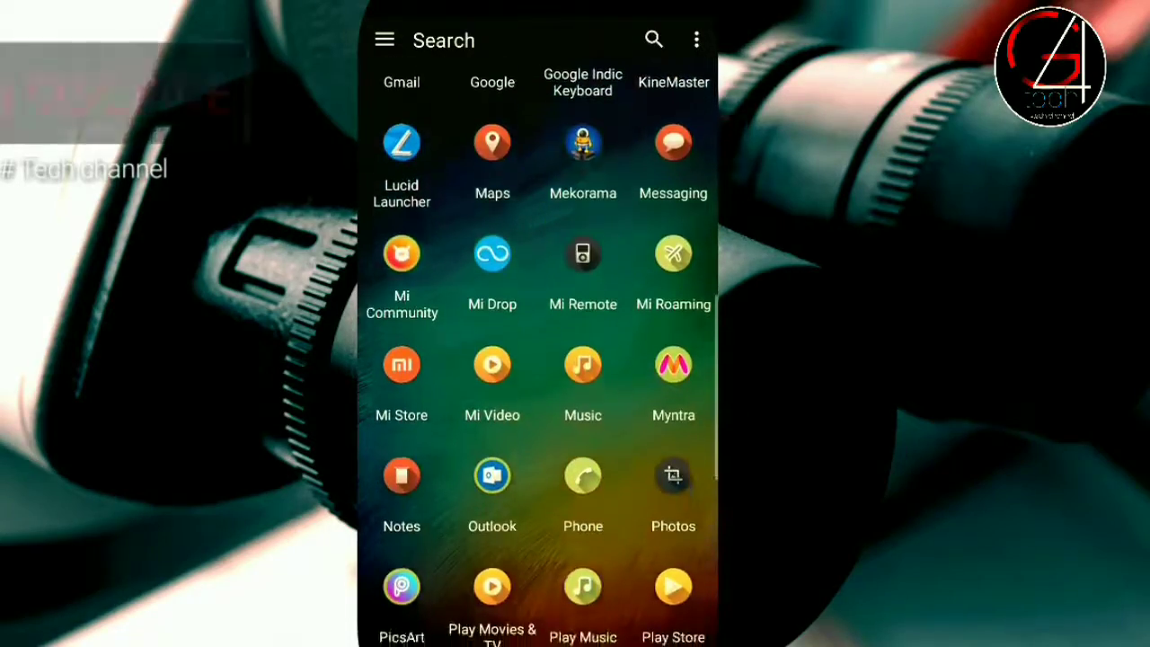
{"action": "scroll", "scroll_direction": "up", "scroll_amount": 3}
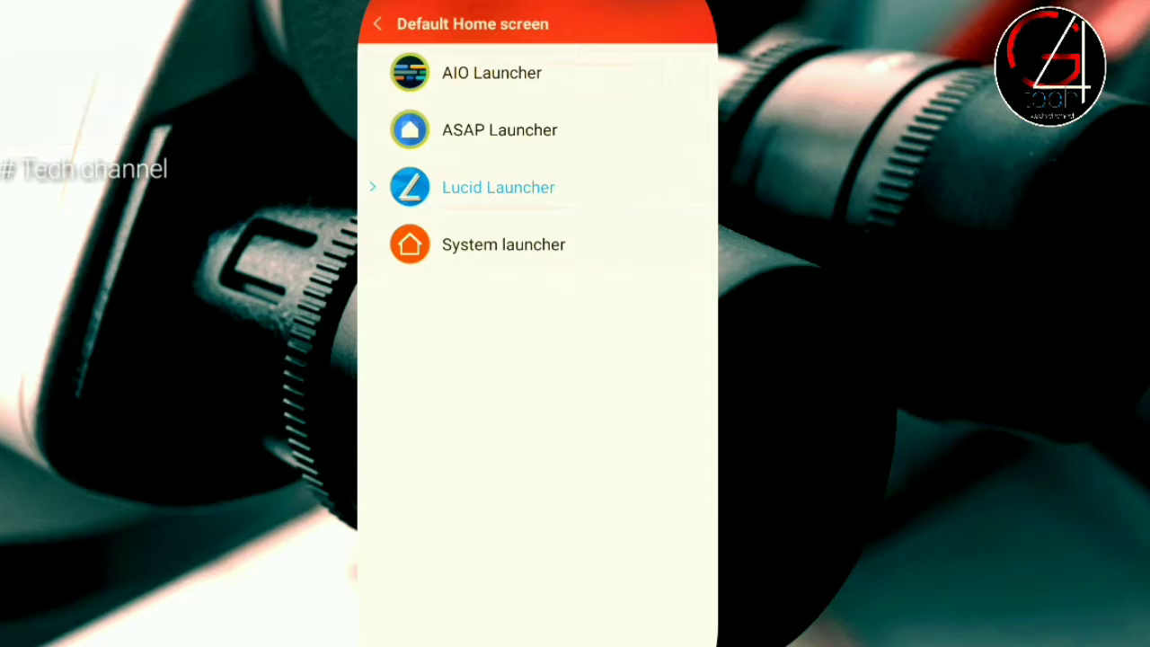
Restore AIO Launcher as default and return to its widget home page
{"action": "left_click", "coordinate": [492, 72]}
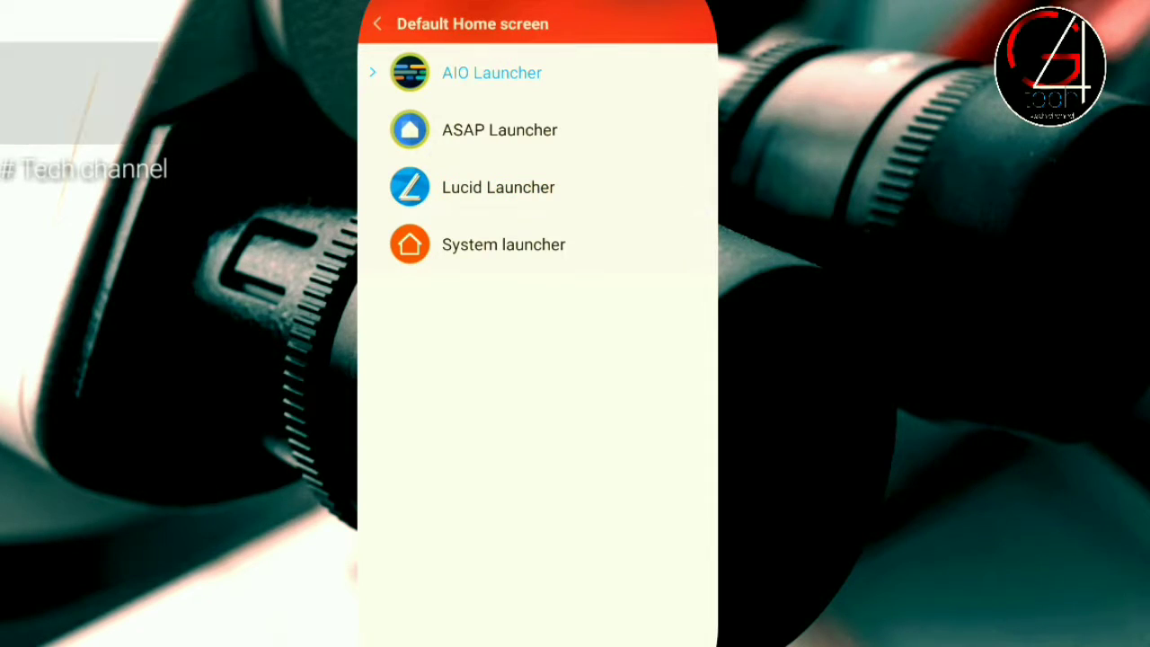
{"action": "left_click", "coordinate": [492, 72]}
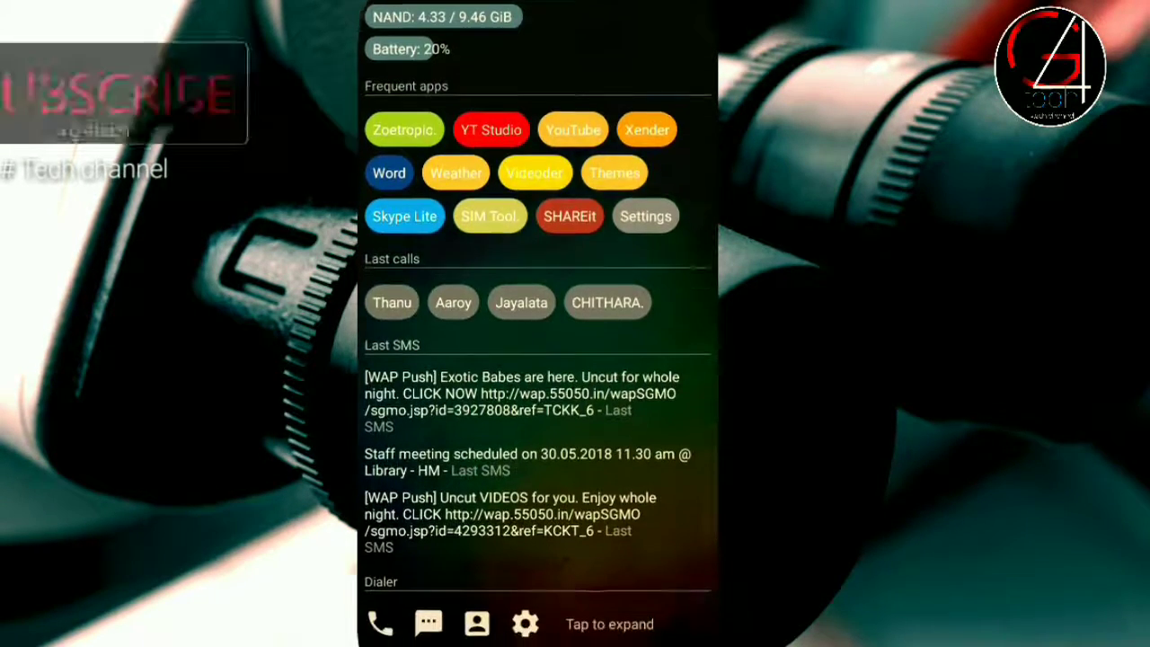
{"action": "scroll", "scroll_direction": "down", "scroll_amount": 3}
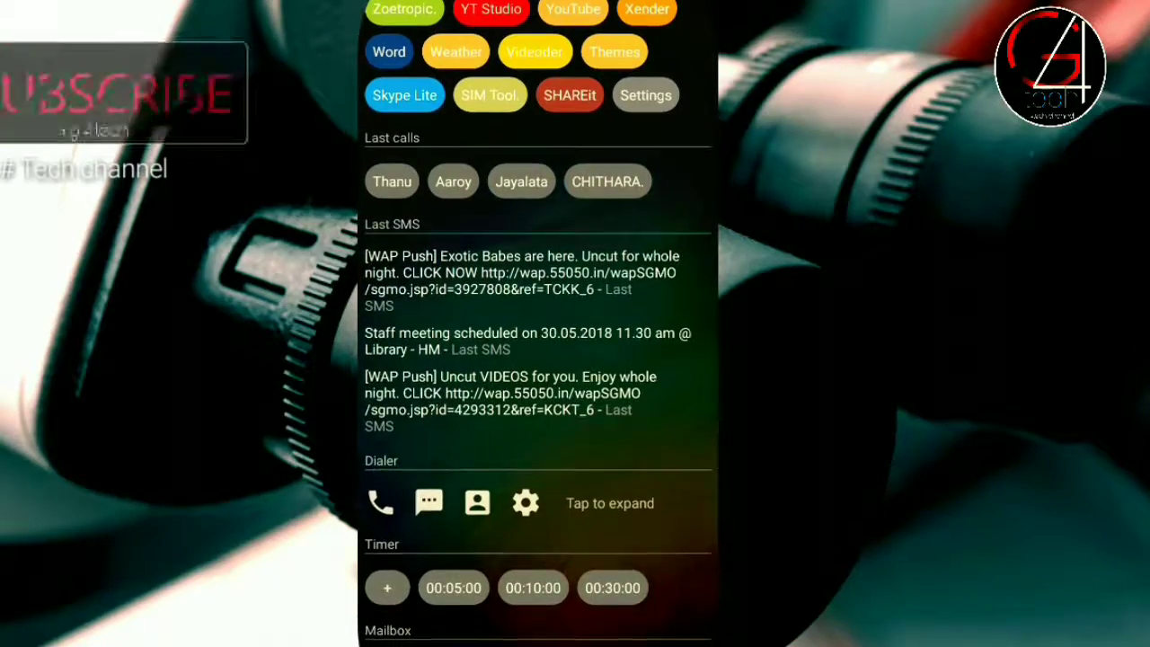